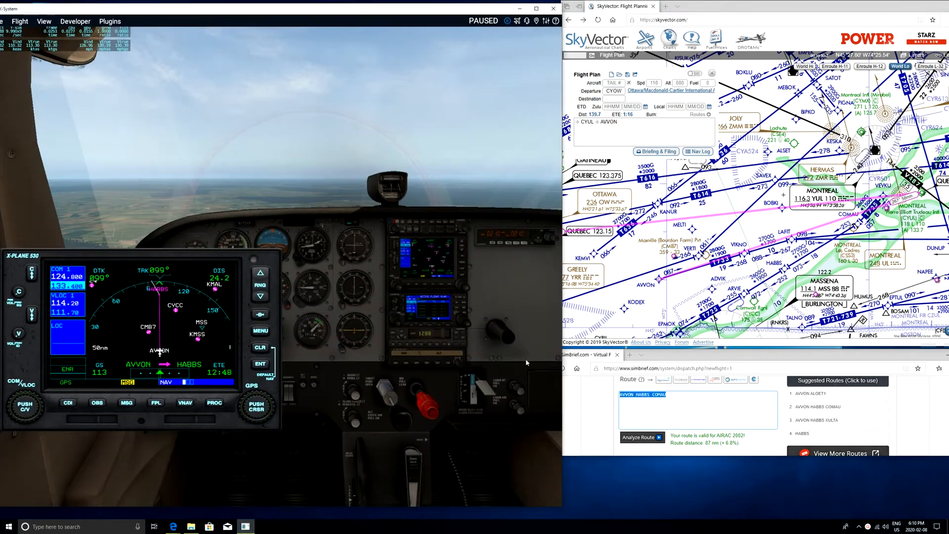
mouse_move(153, 407)
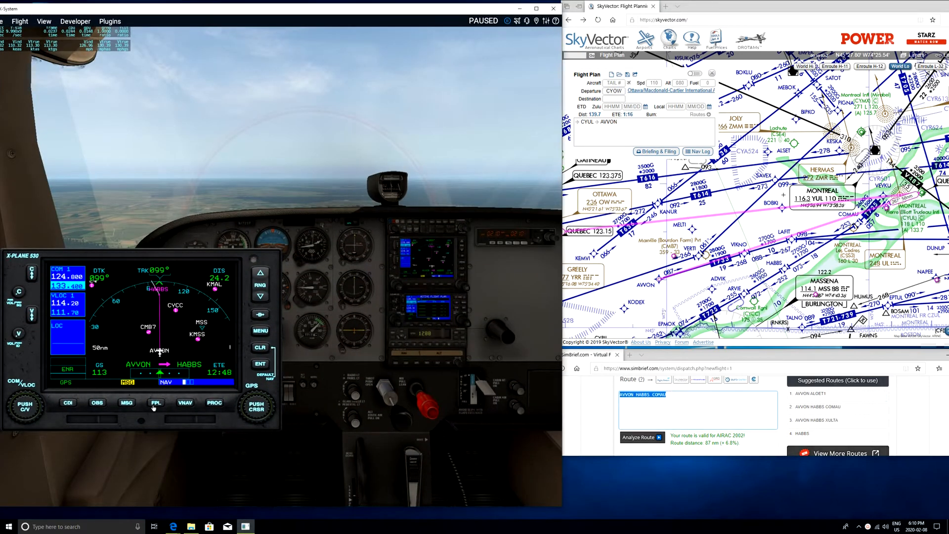
Step: Show the GNS 530's active CYOW–CYUL flight plan via HABBS and COMAU
click(156, 402)
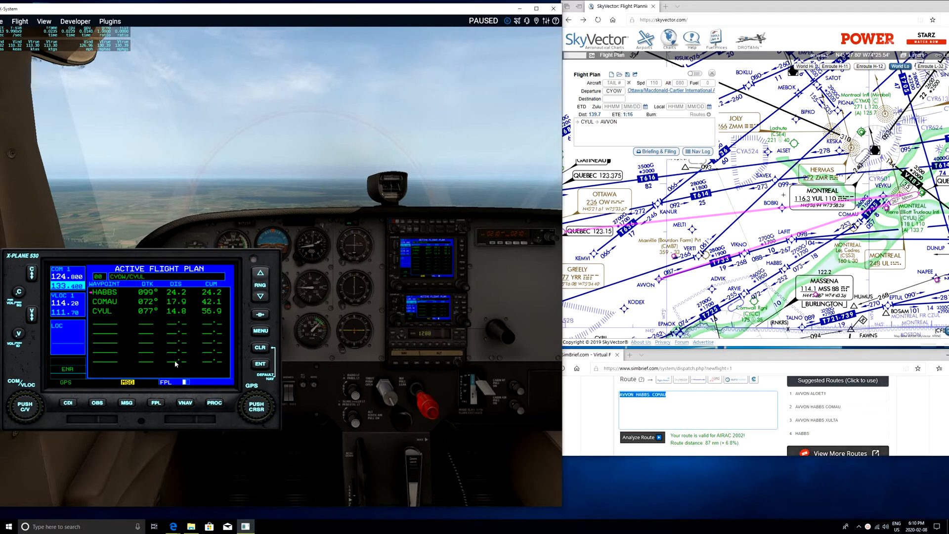
mouse_move(71, 331)
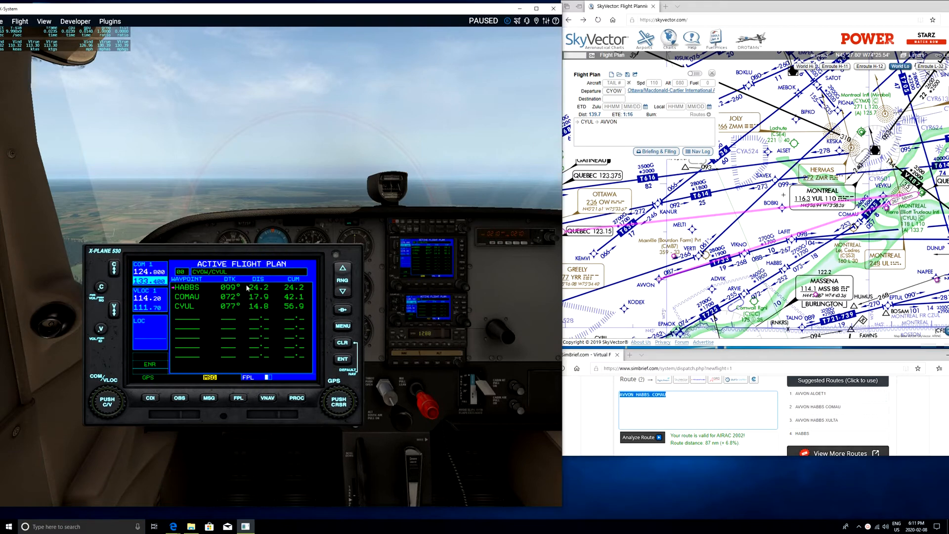
mouse_move(256, 291)
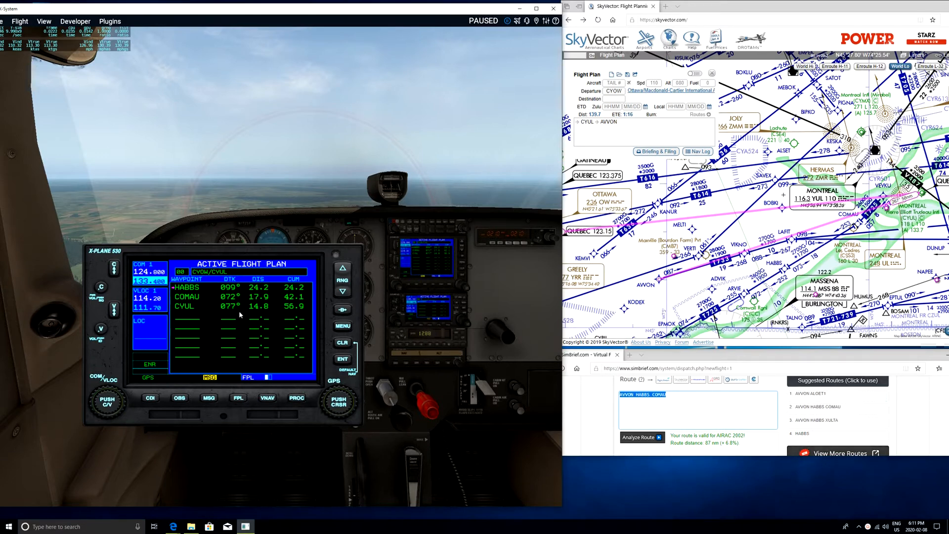
mouse_move(281, 285)
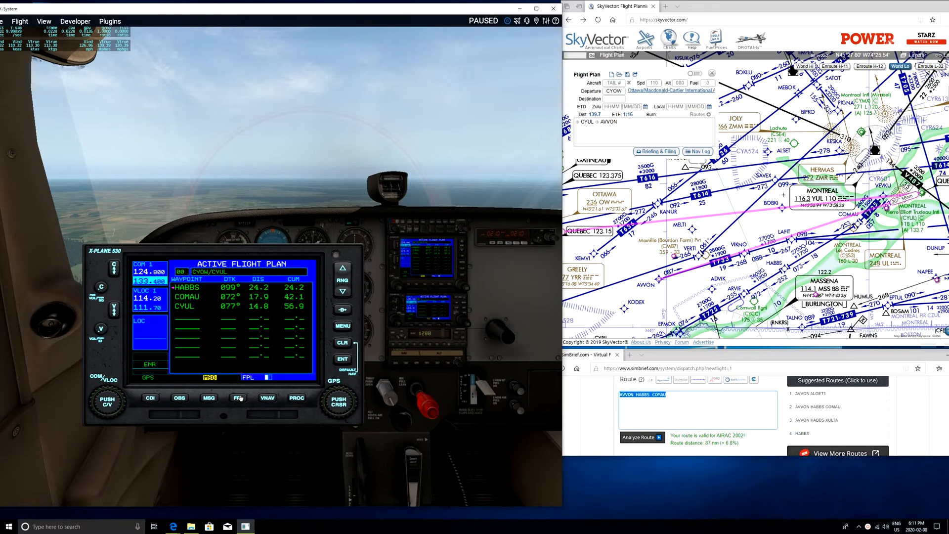
mouse_move(481, 323)
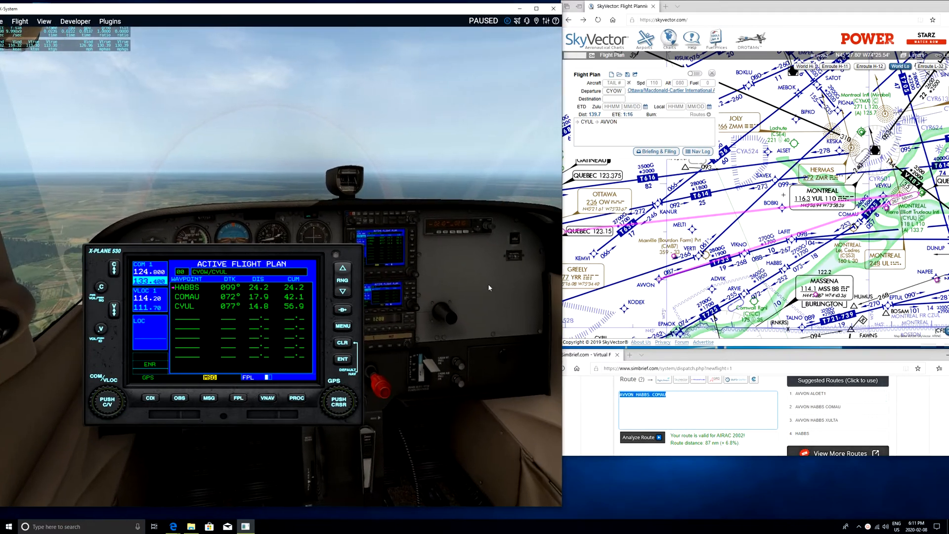
mouse_move(256, 309)
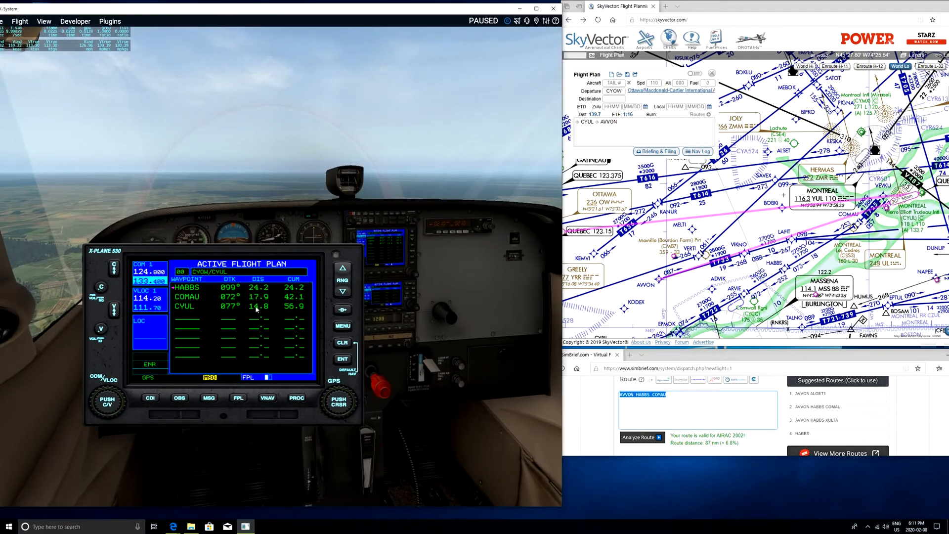
mouse_move(175, 294)
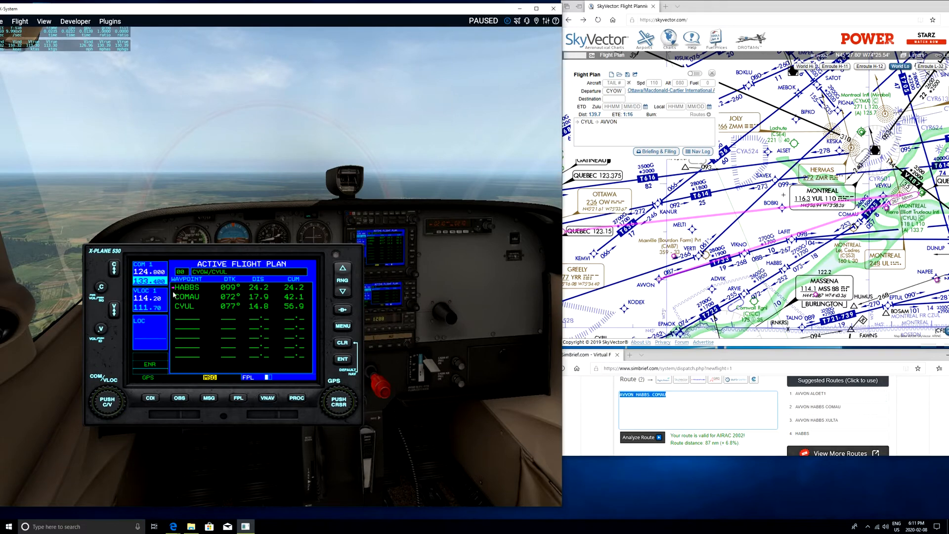
mouse_move(263, 252)
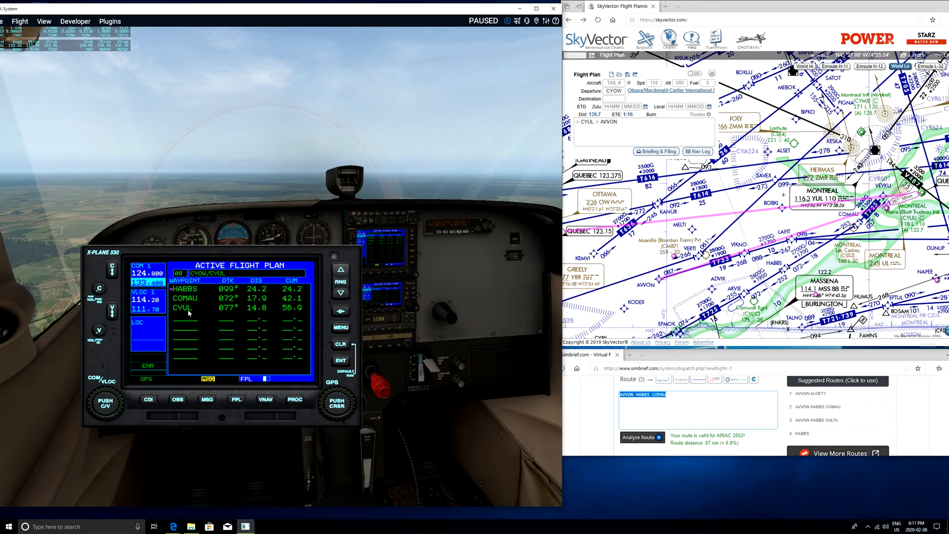
mouse_move(202, 291)
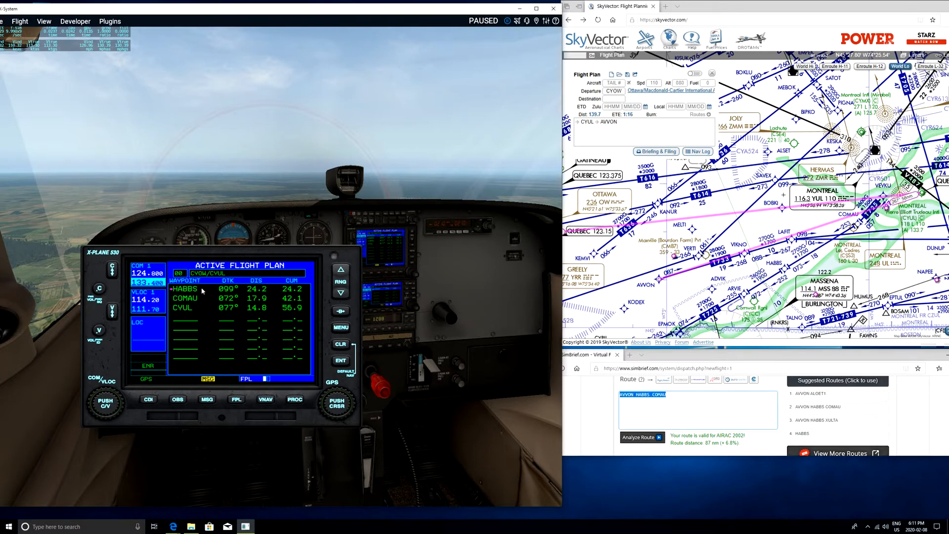
mouse_move(265, 280)
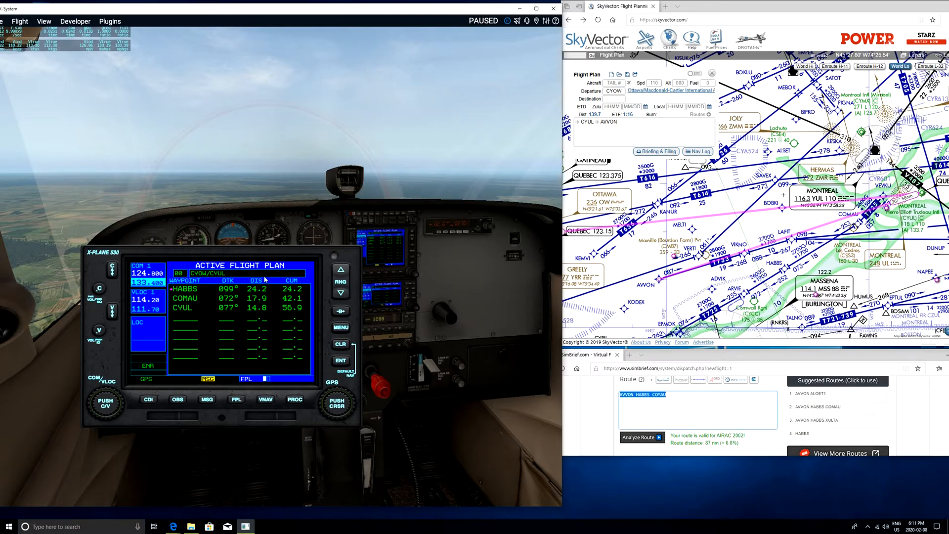
mouse_move(265, 255)
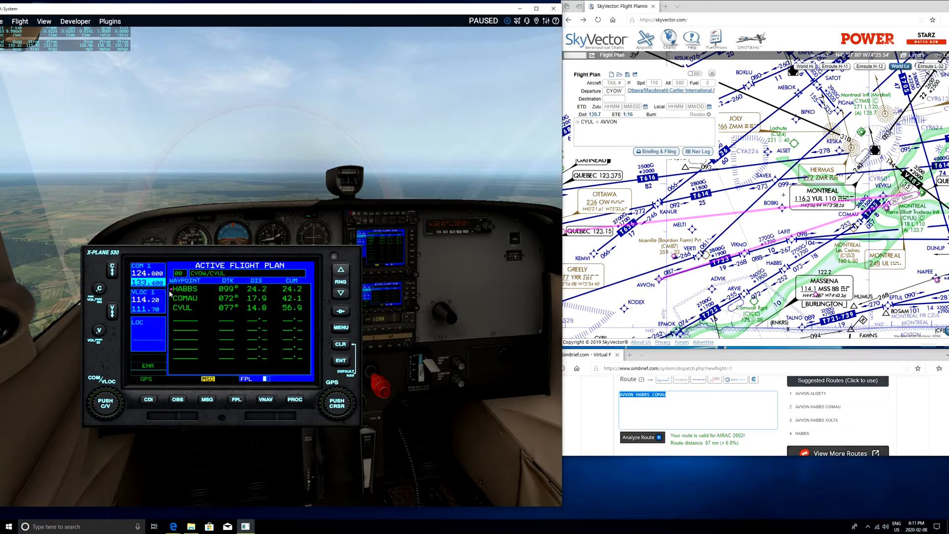
mouse_move(243, 289)
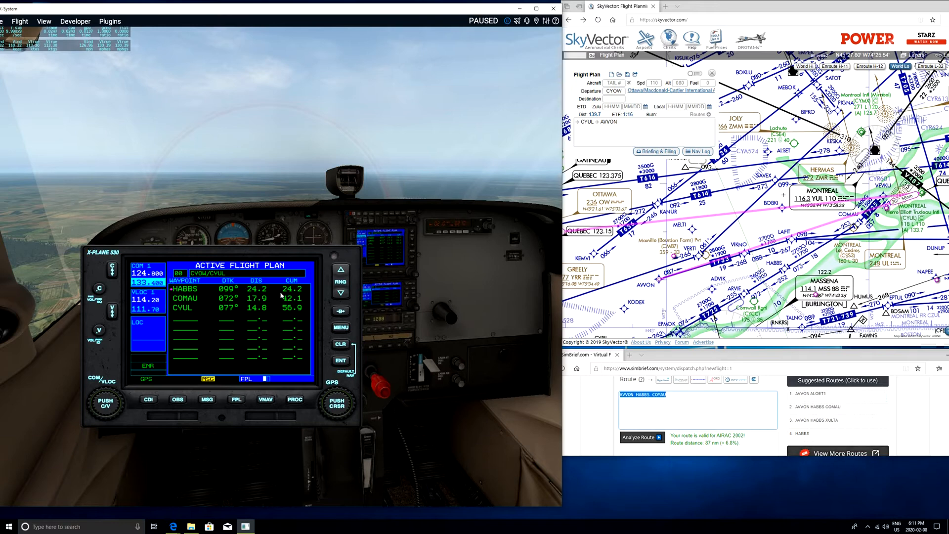
mouse_move(307, 294)
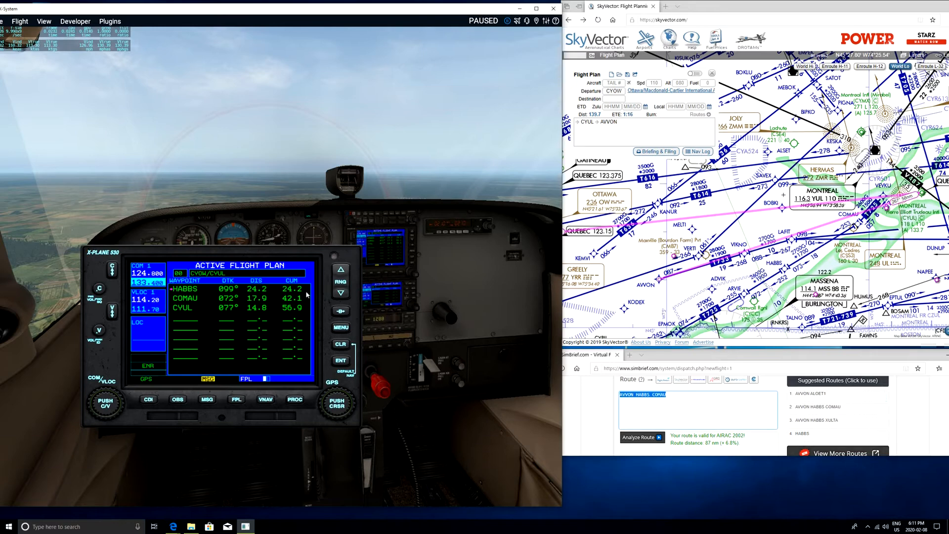
mouse_move(276, 294)
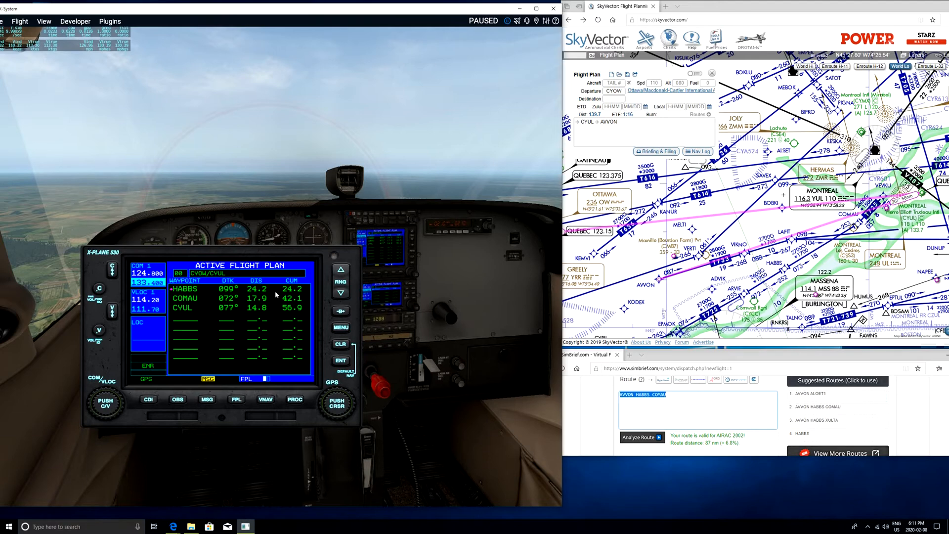
mouse_move(284, 293)
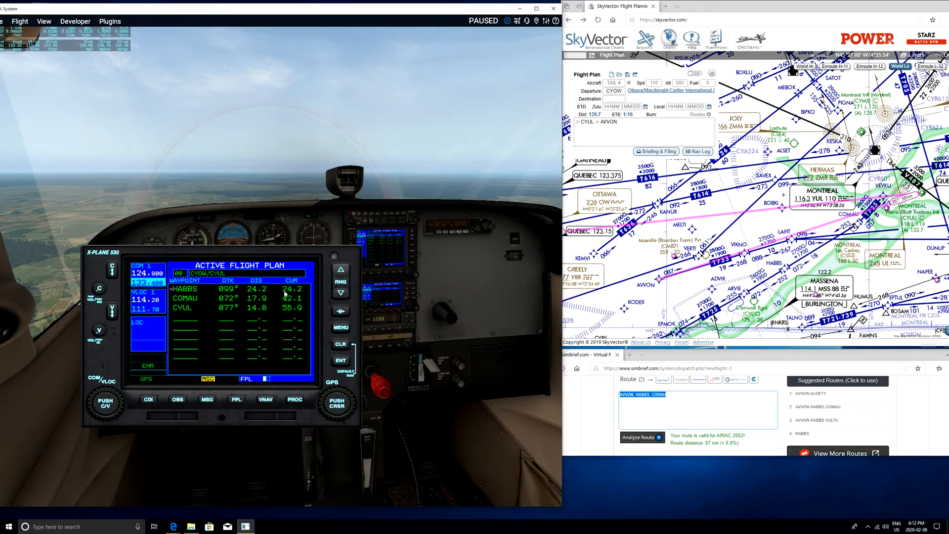
mouse_move(306, 297)
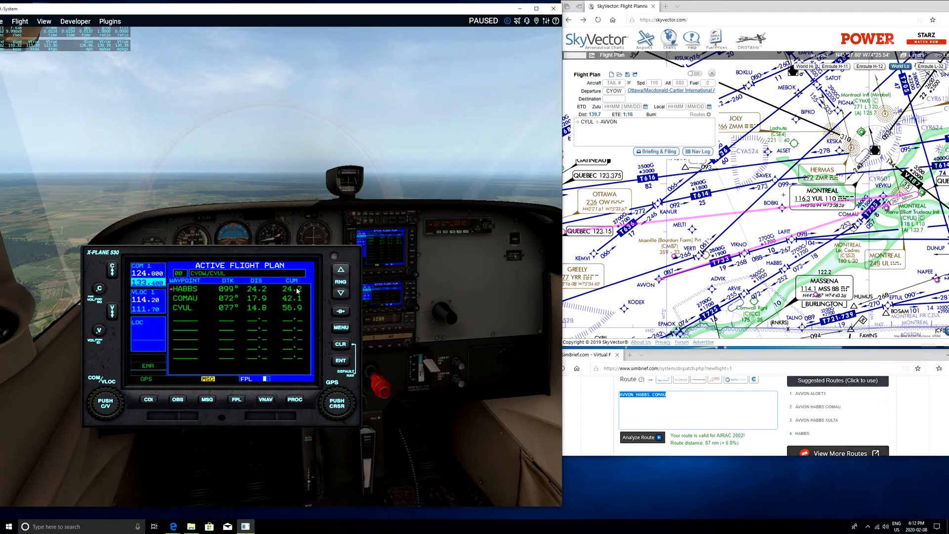
mouse_move(265, 348)
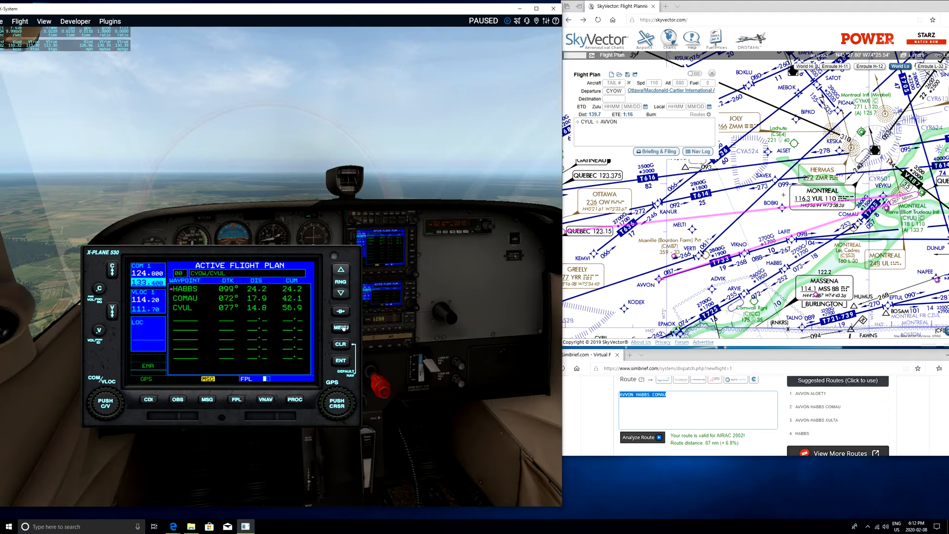
click(340, 326)
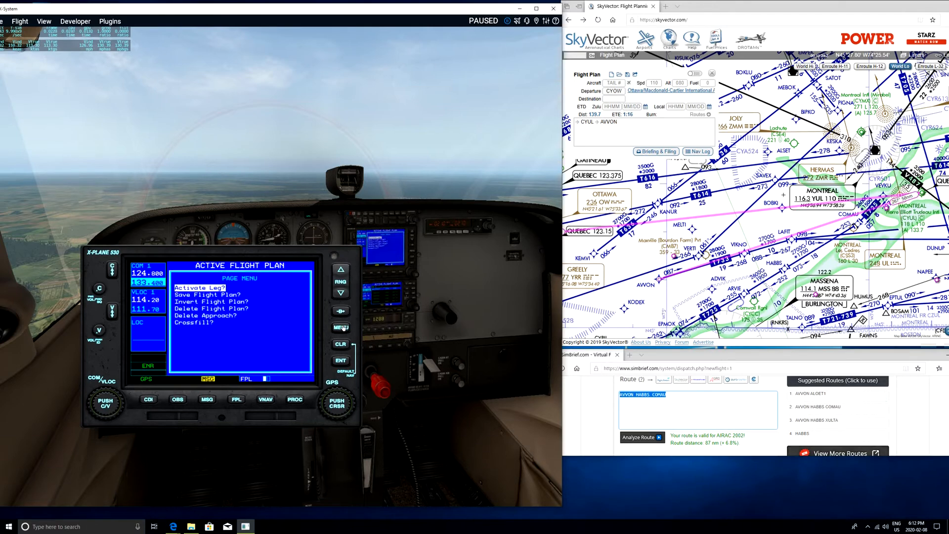
mouse_move(343, 324)
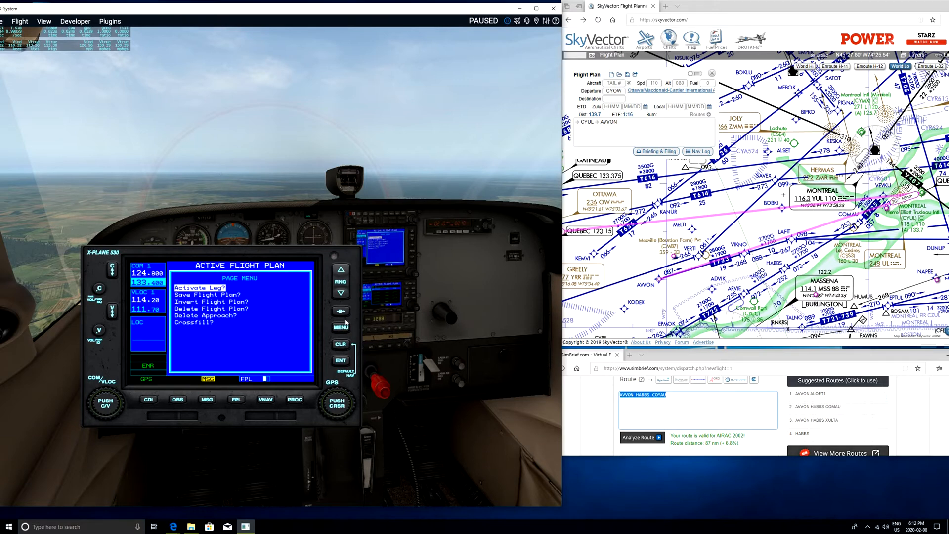
mouse_move(254, 301)
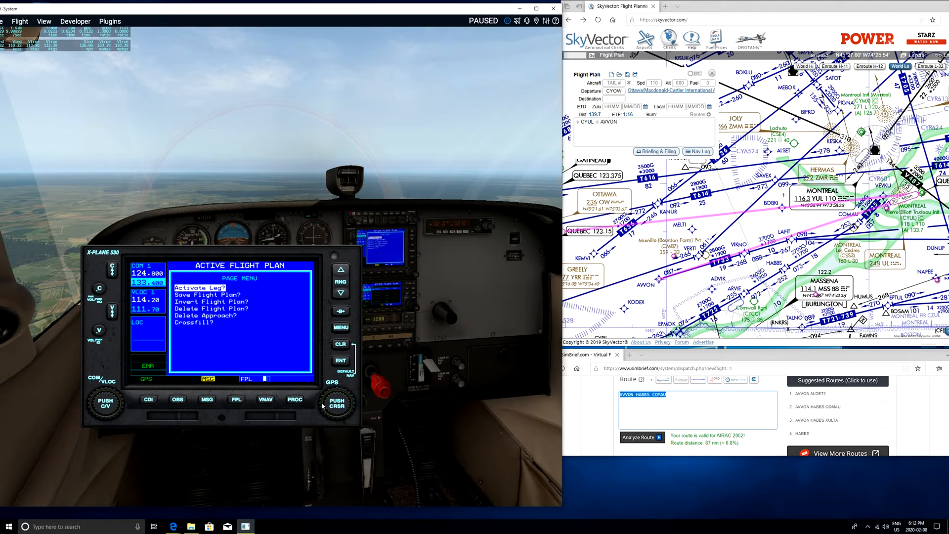
mouse_move(366, 398)
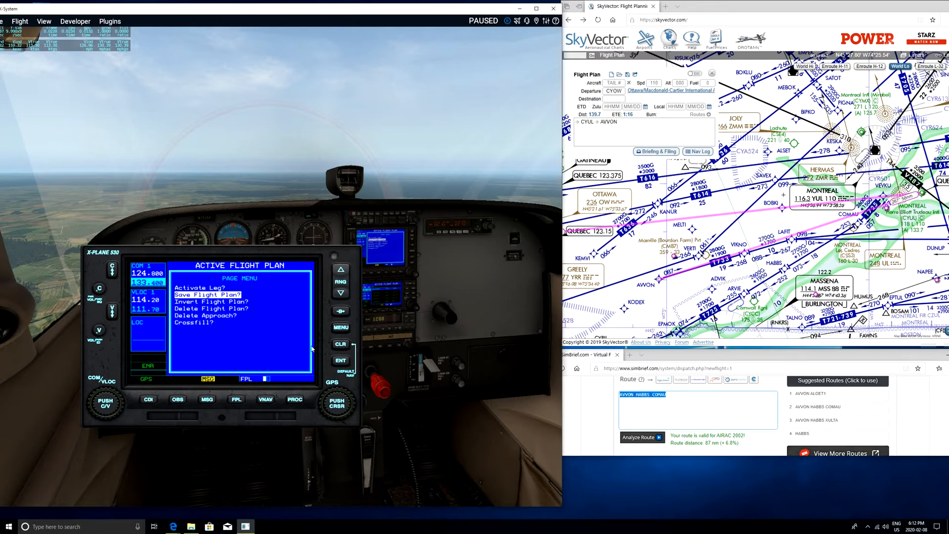
mouse_move(321, 403)
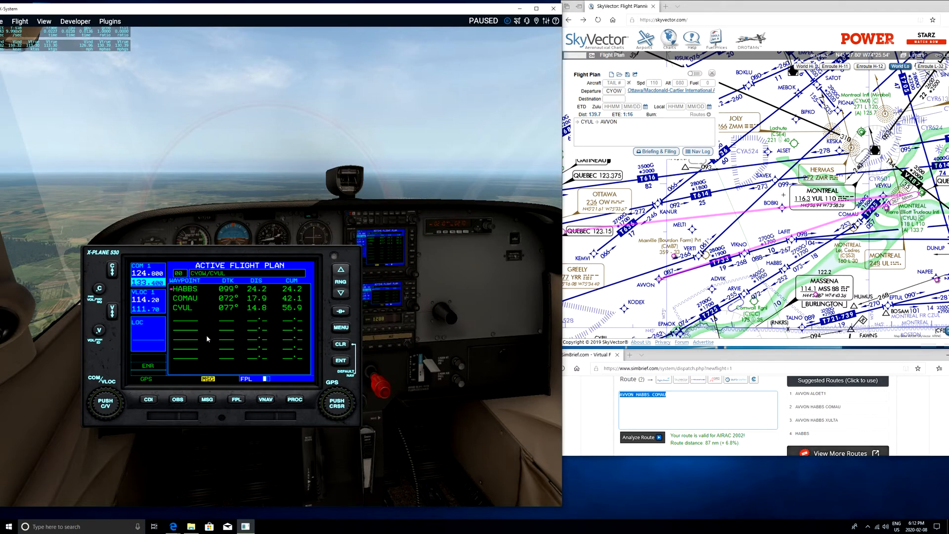
Step: Return the GNS 530 to the moving map showing the AVVON–HABBS leg at 099°
click(236, 399)
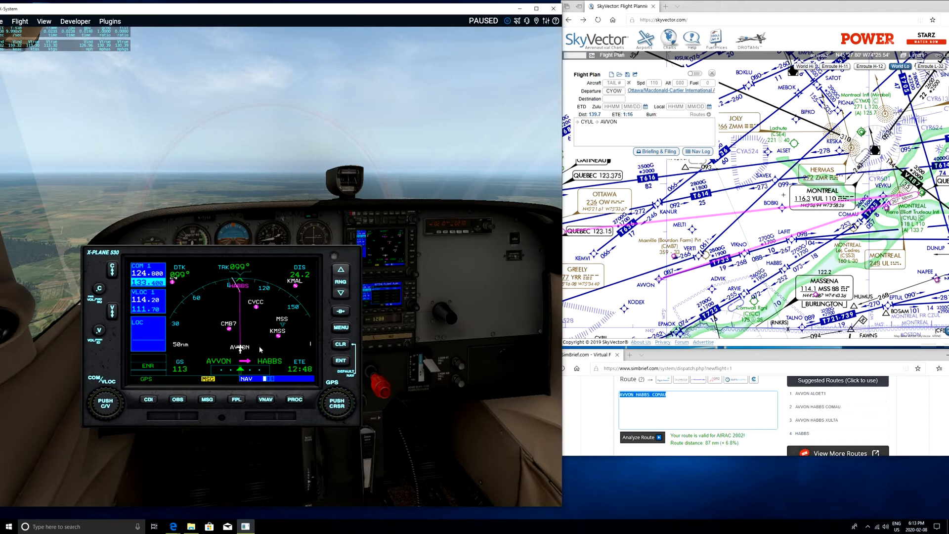
mouse_move(251, 347)
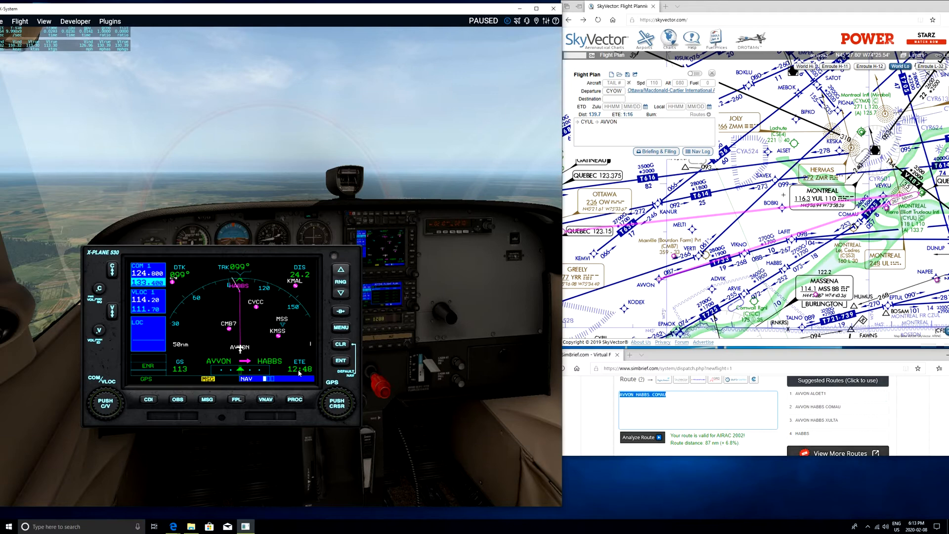
mouse_move(461, 336)
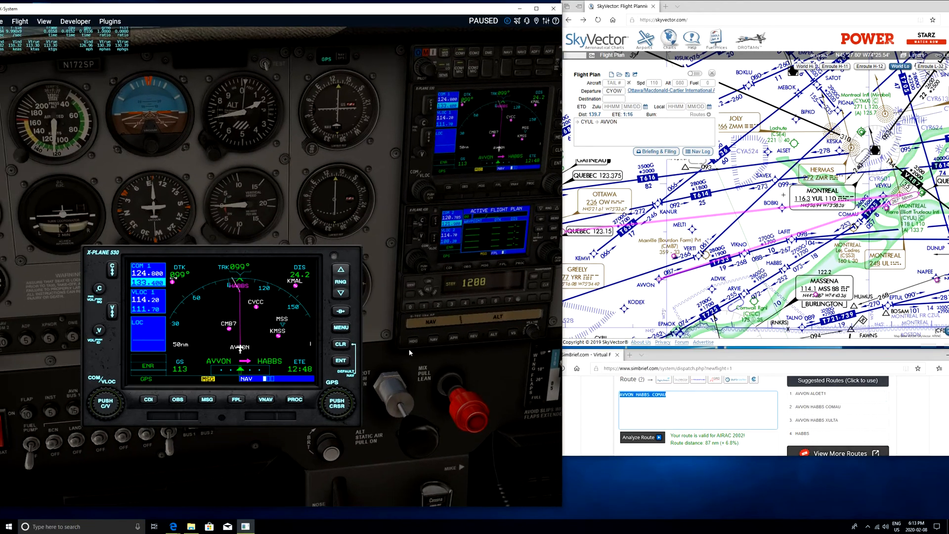
mouse_move(436, 343)
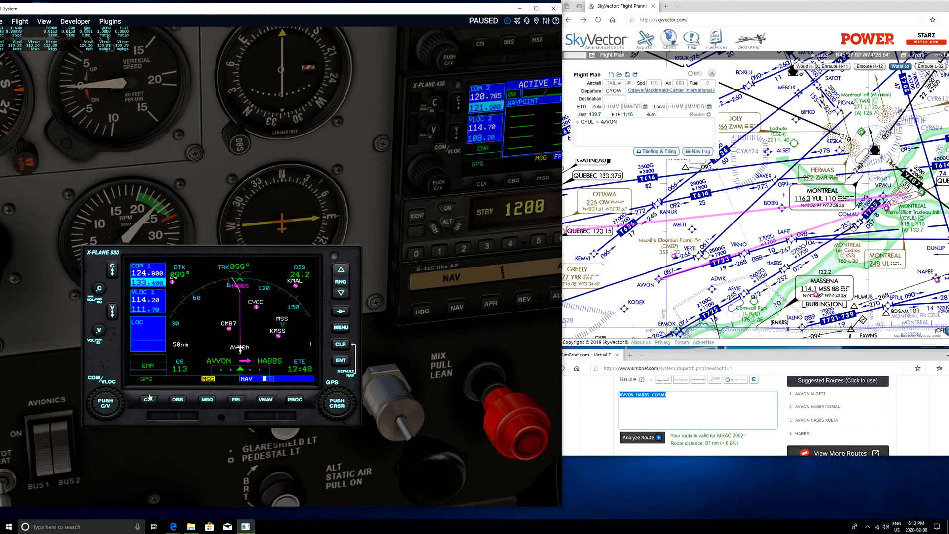
click(148, 399)
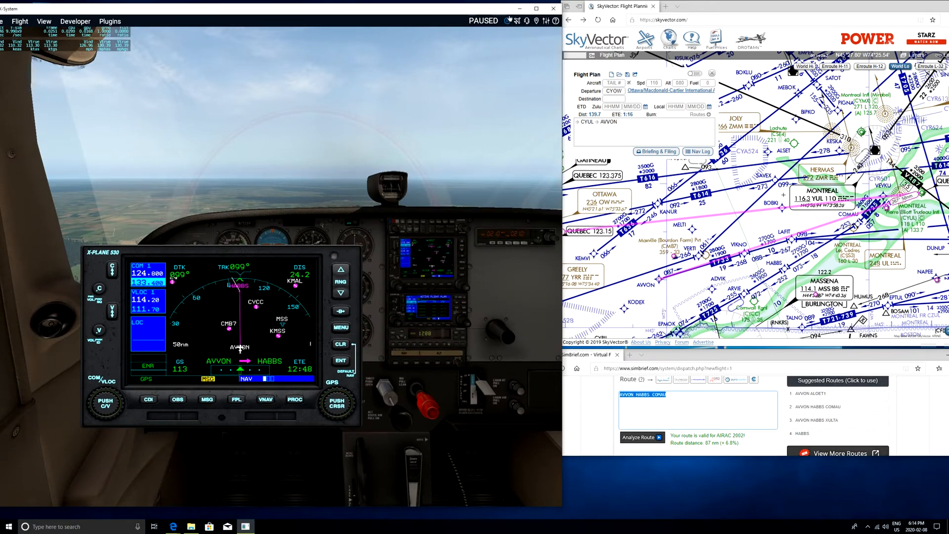
mouse_move(507, 20)
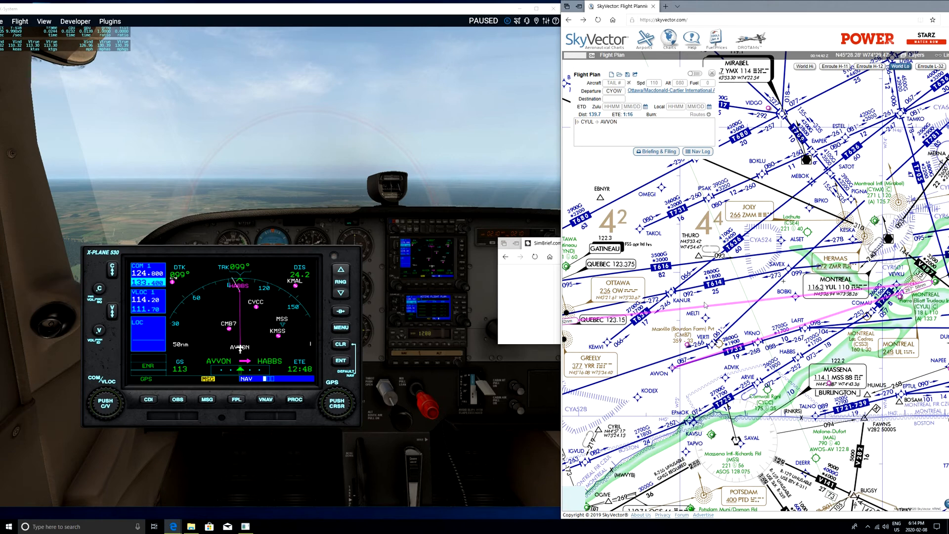
mouse_move(440, 340)
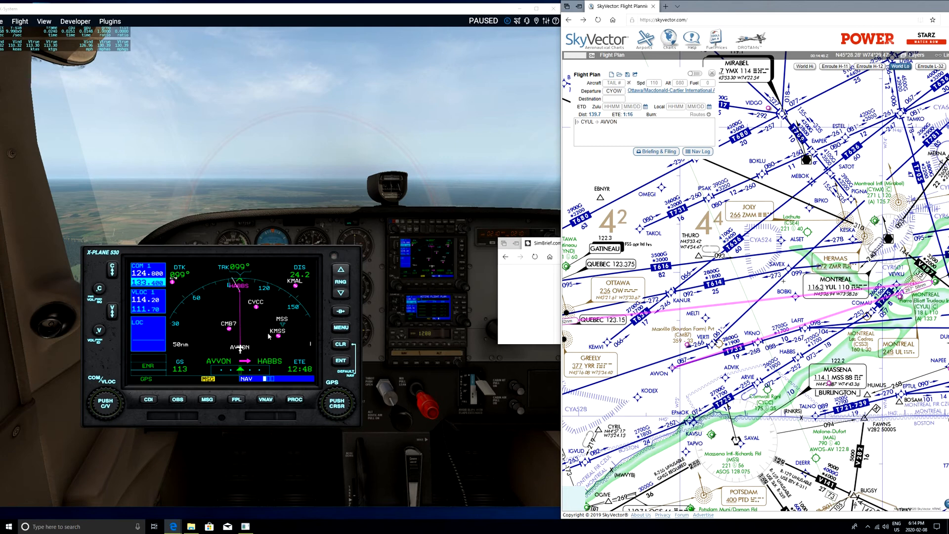
mouse_move(234, 407)
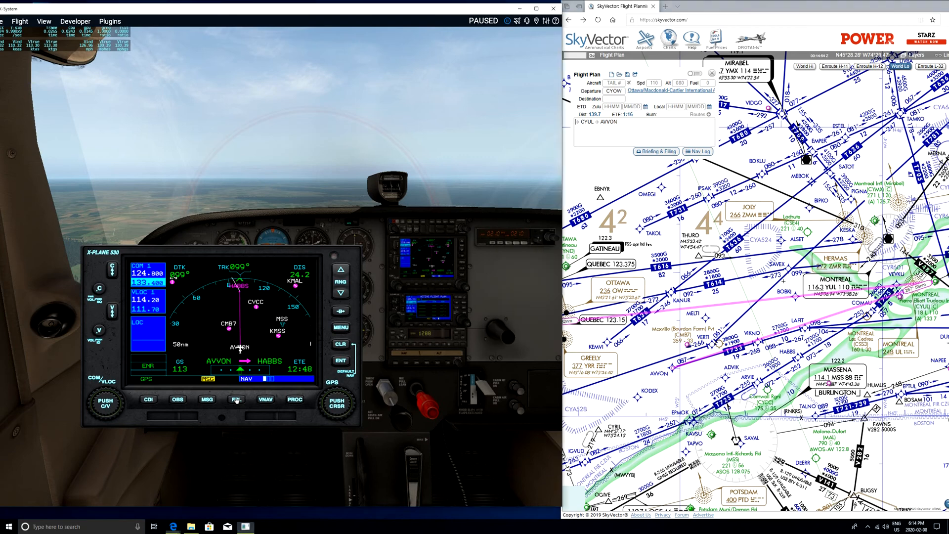
Step: Open the GNS 530 flight plan menu offering Activate Leg, Save, Invert and Delete
click(234, 399)
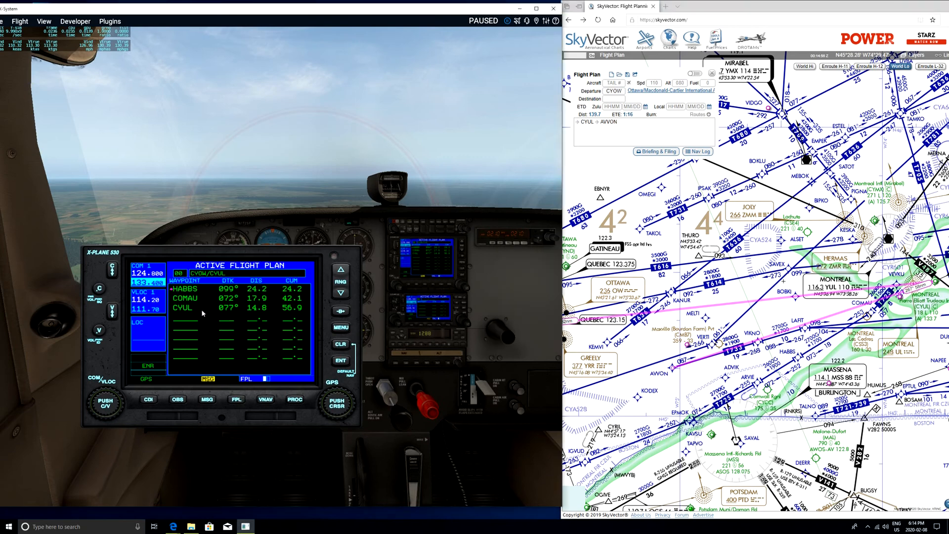
mouse_move(176, 327)
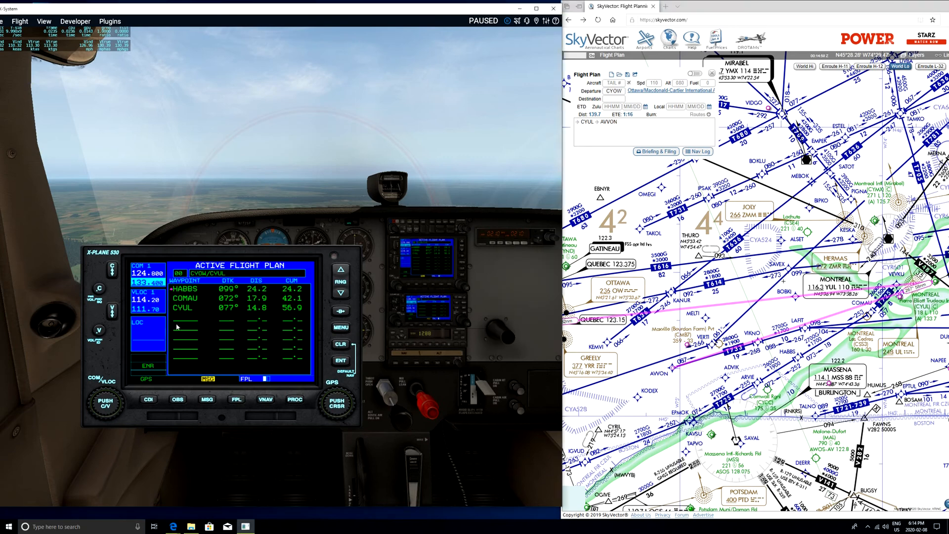
click(340, 327)
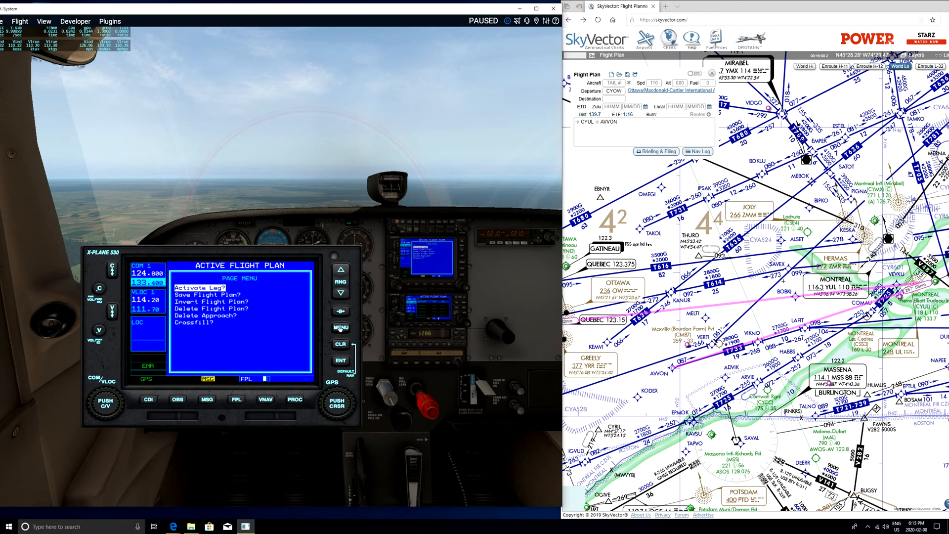
mouse_move(356, 355)
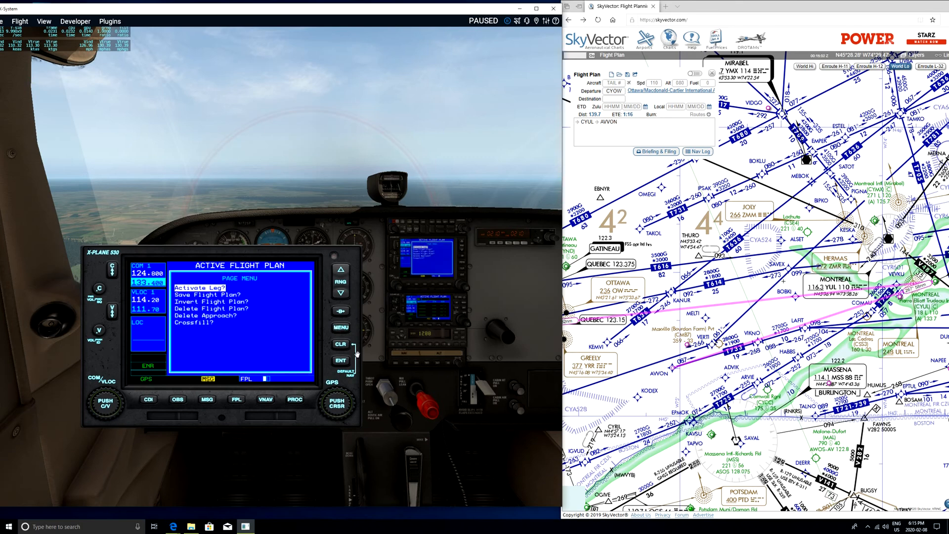